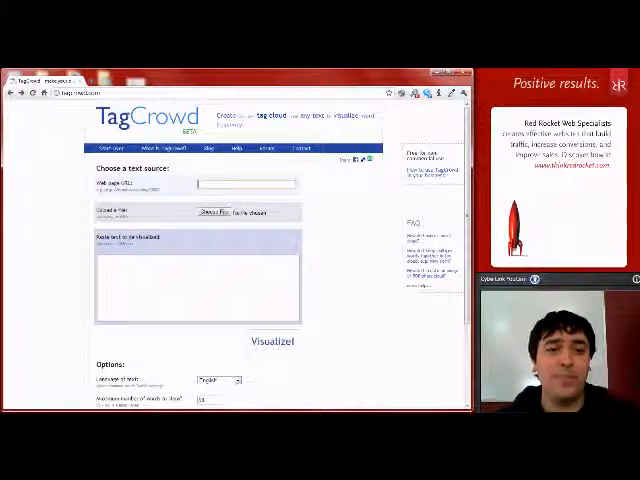
Enter 'hi' as the web page address and visualize it as a tag cloud
{"action": "type", "text": "hi"}
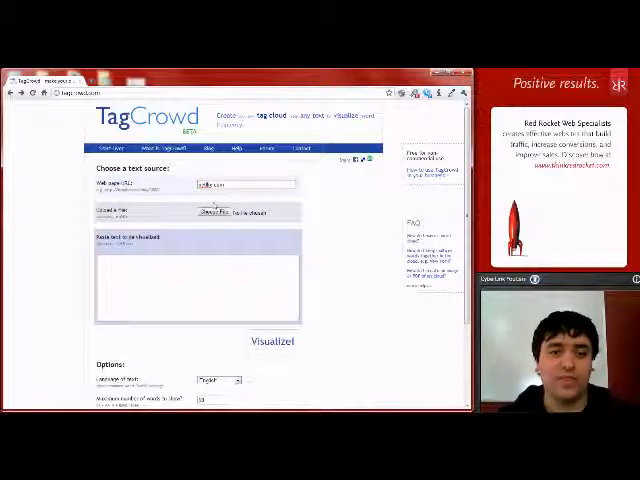
{"action": "left_click", "coordinate": [273, 341]}
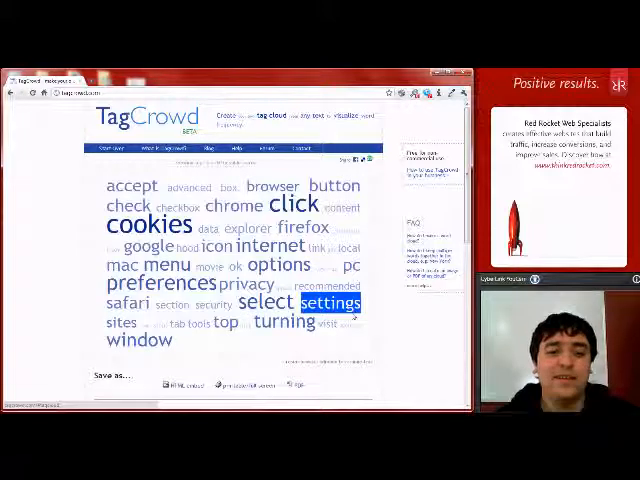